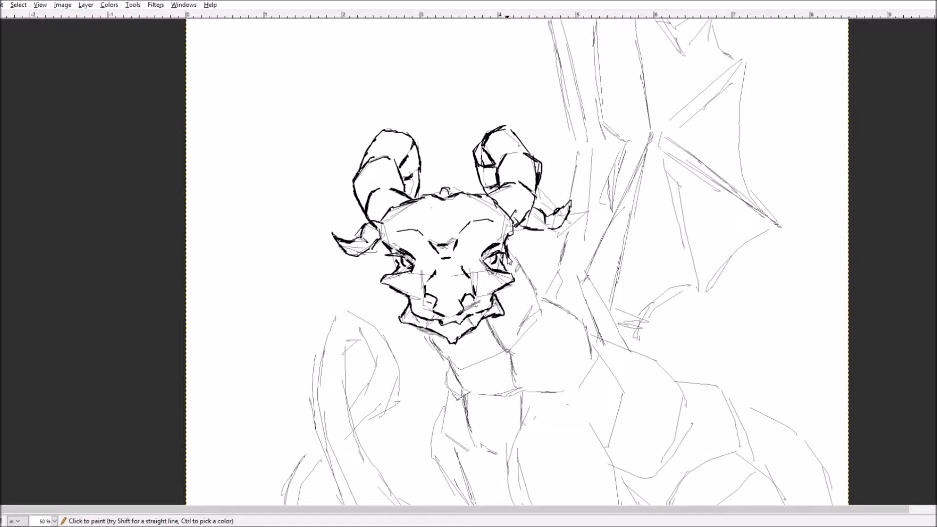
Step: Trace the dragon's head, horns, wing, body, legs and tail in bold black ink
{"action": "scroll", "scroll_direction": "down", "scroll_amount": 3}
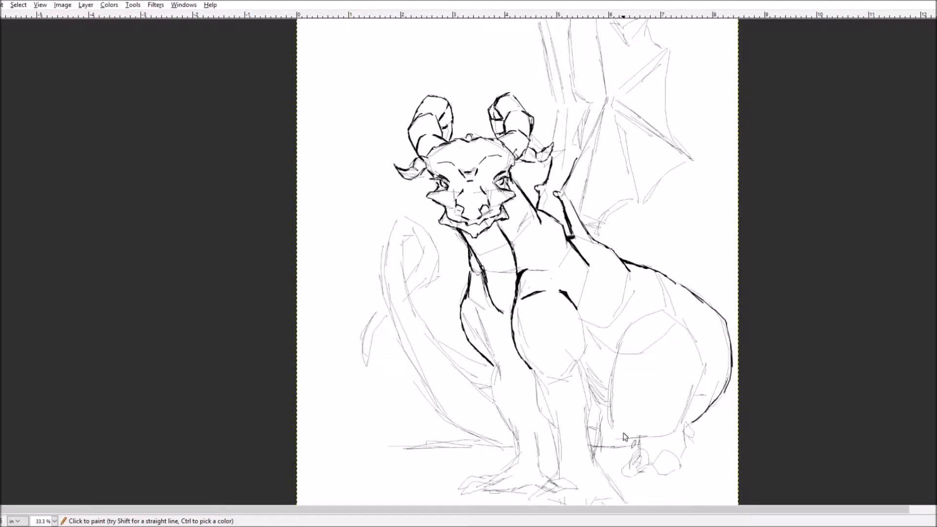
{"action": "scroll", "scroll_direction": "down", "scroll_amount": 3}
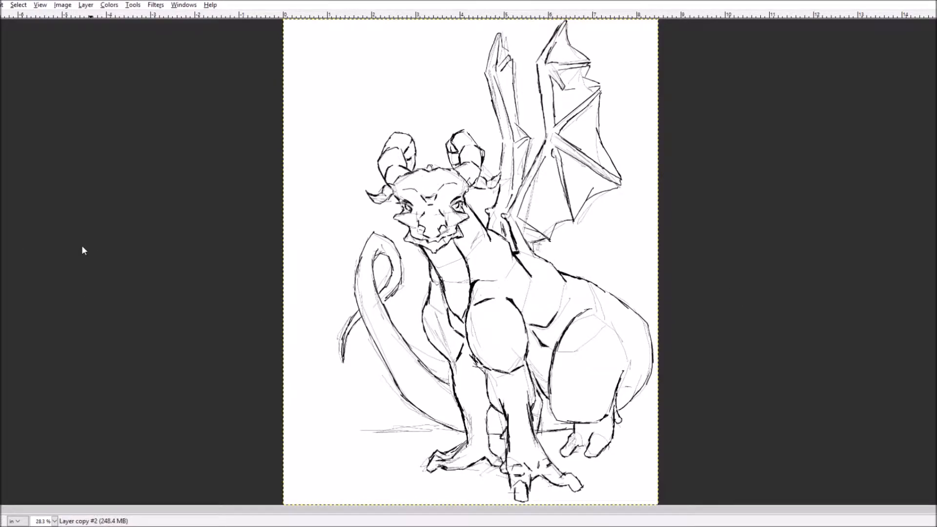
Step: Shade the wings gray, paint a ground shadow, and fill the background gray
{"action": "left_click", "coordinate": [529, 215]}
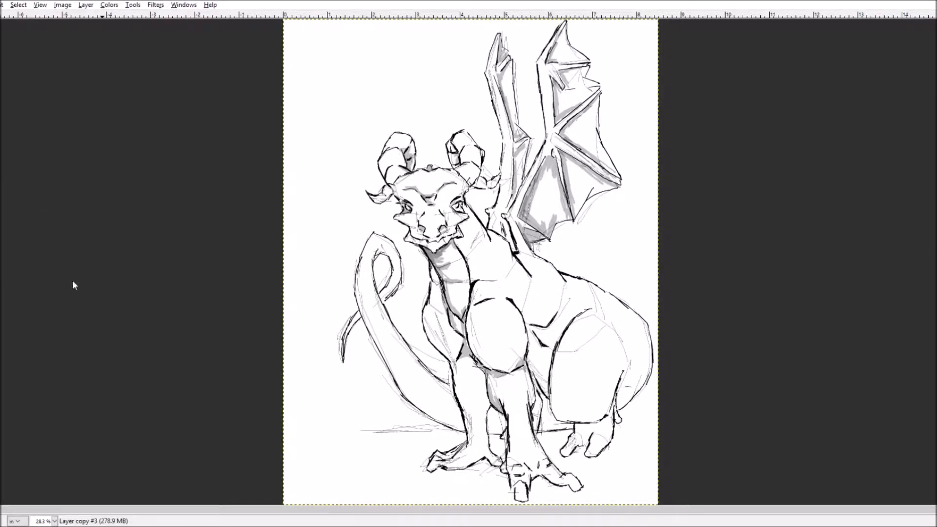
{"action": "left_click", "coordinate": [398, 428]}
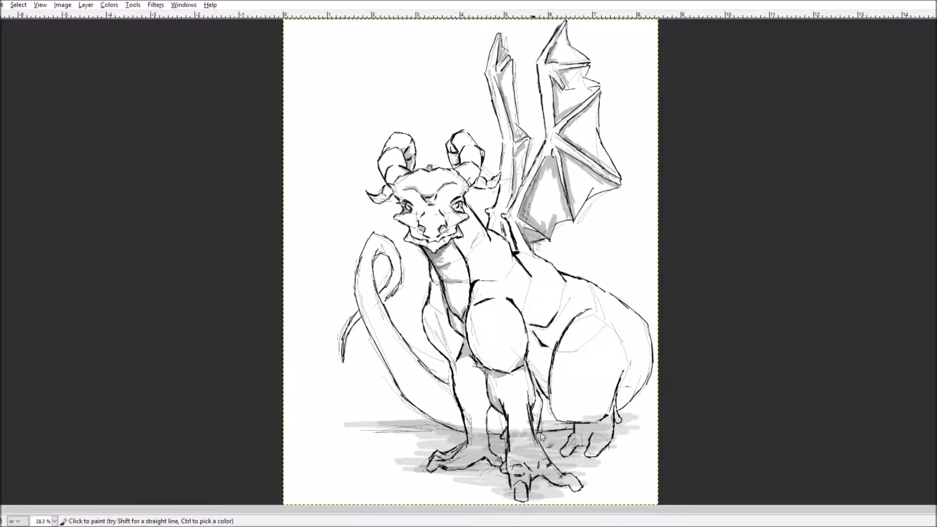
{"action": "mouse_move", "coordinate": [92, 299]}
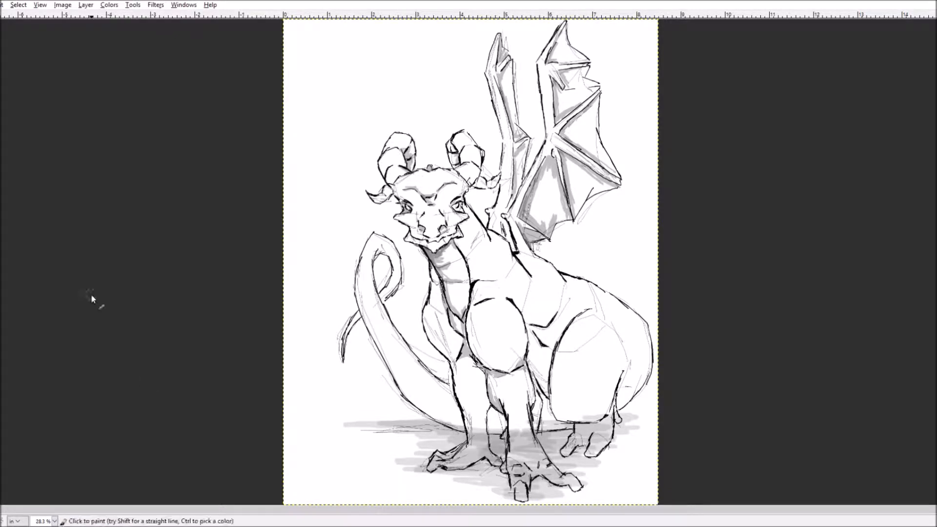
{"action": "left_click", "coordinate": [388, 149]}
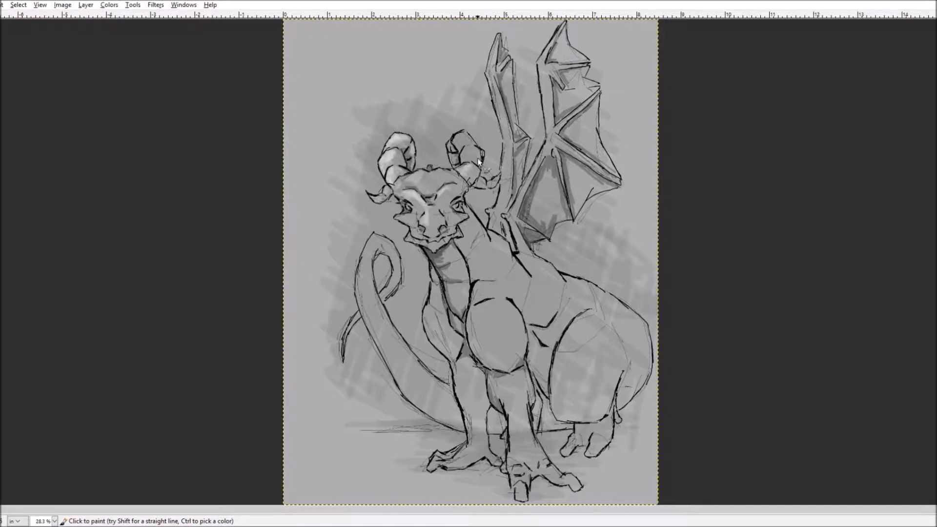
Step: Paint pale highlights on the body, wings and legs, and darken tail and horns
{"action": "left_click", "coordinate": [433, 223]}
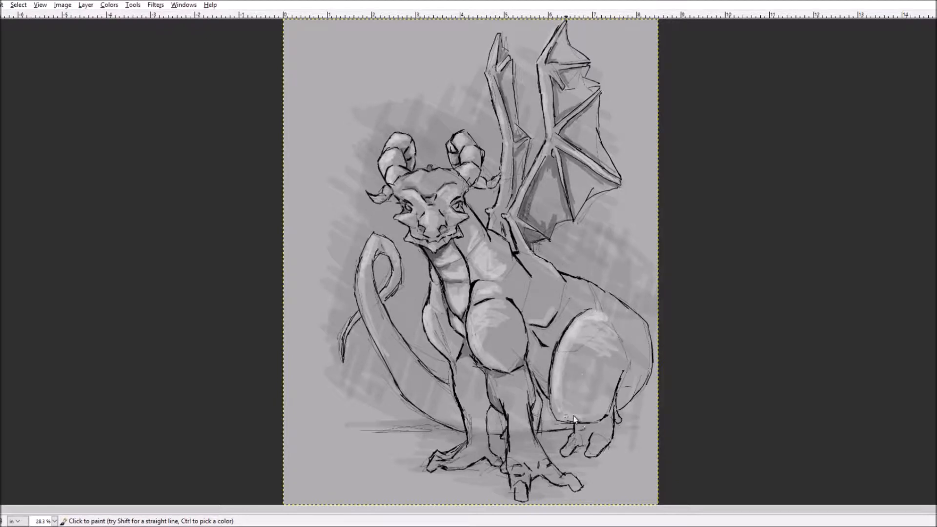
{"action": "left_click", "coordinate": [520, 389]}
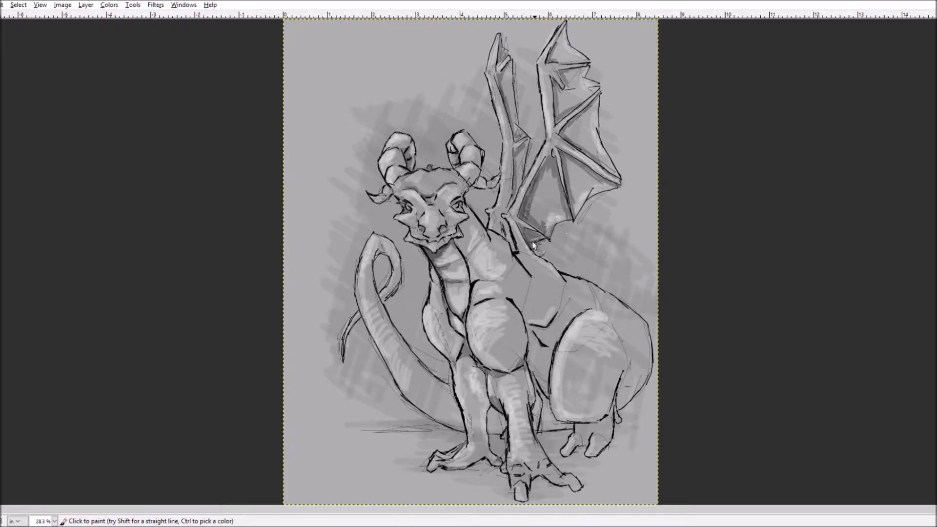
{"action": "left_click", "coordinate": [526, 239]}
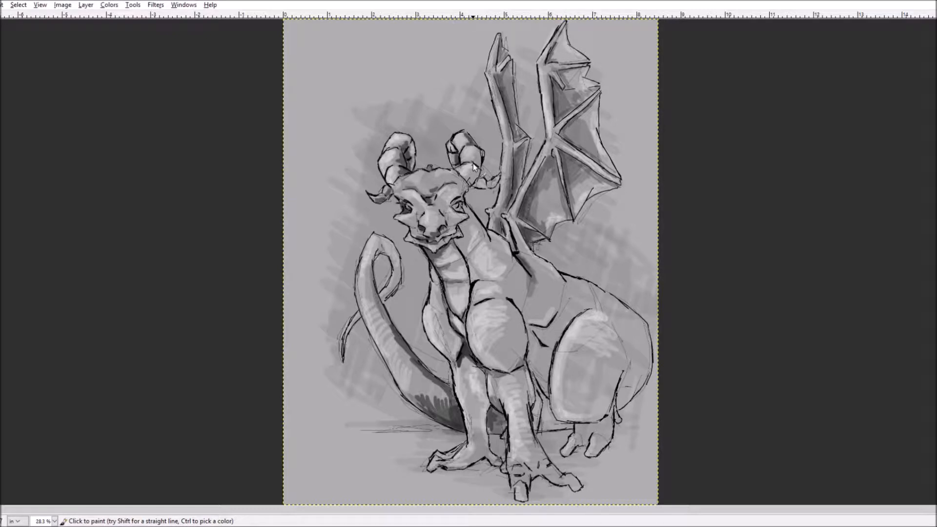
Step: Paint darker gray shadows on the haunch, belly, tail, face and wing membranes
{"action": "left_click", "coordinate": [543, 200]}
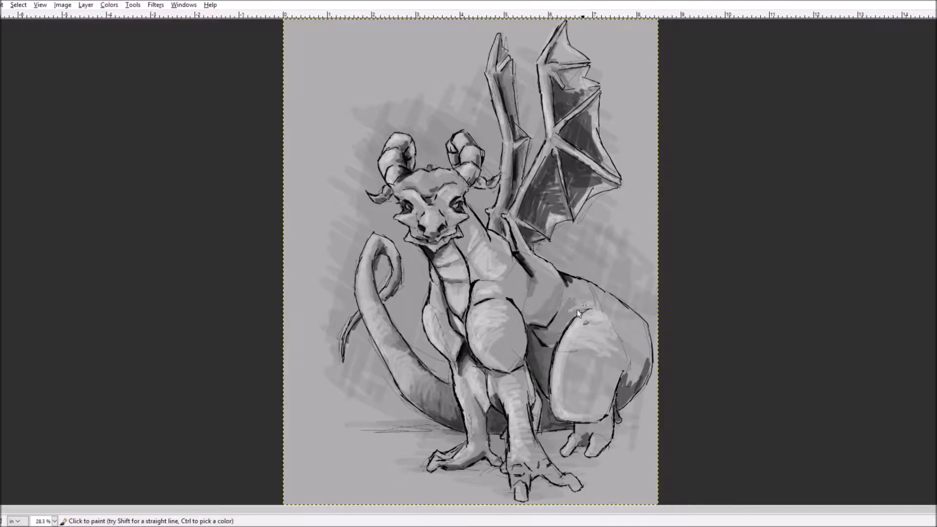
{"action": "left_click", "coordinate": [579, 313]}
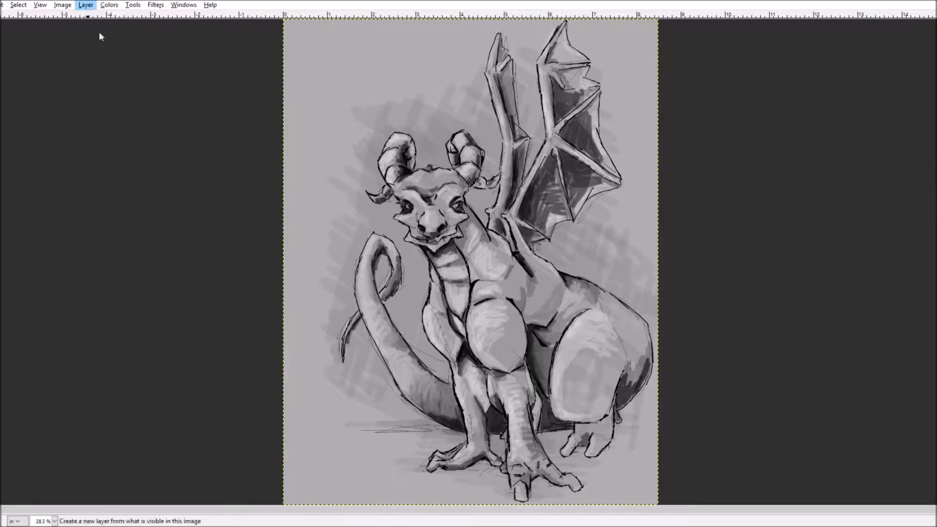
Step: Add near-white glossy highlights to the chest, legs, tail, horns and wing edges
{"action": "left_click", "coordinate": [397, 149]}
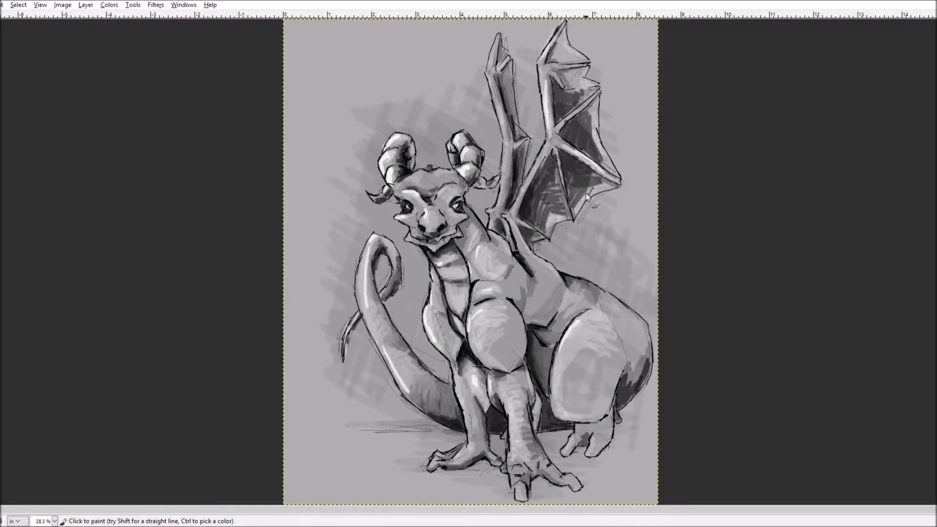
{"action": "left_click", "coordinate": [476, 332]}
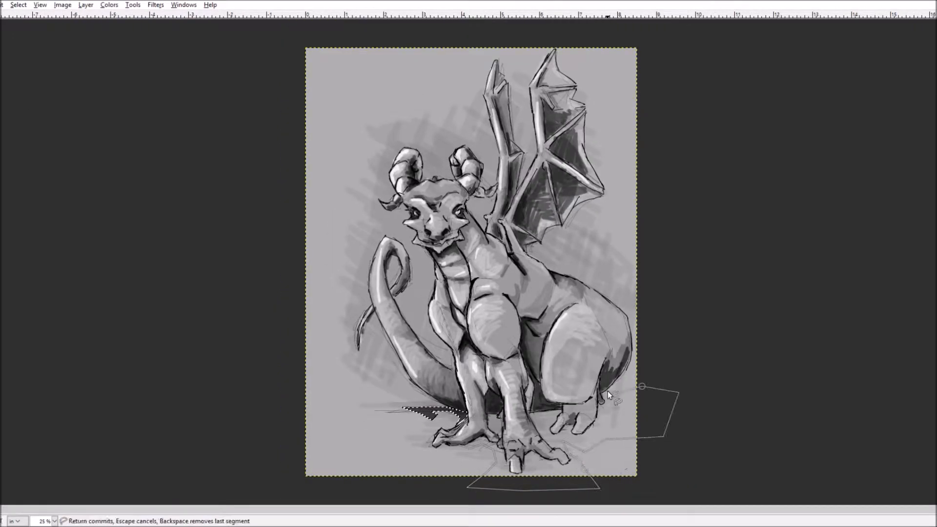
Step: Hatch black lines into the ground shadow and outline rocks on both sides
{"action": "left_click", "coordinate": [541, 457]}
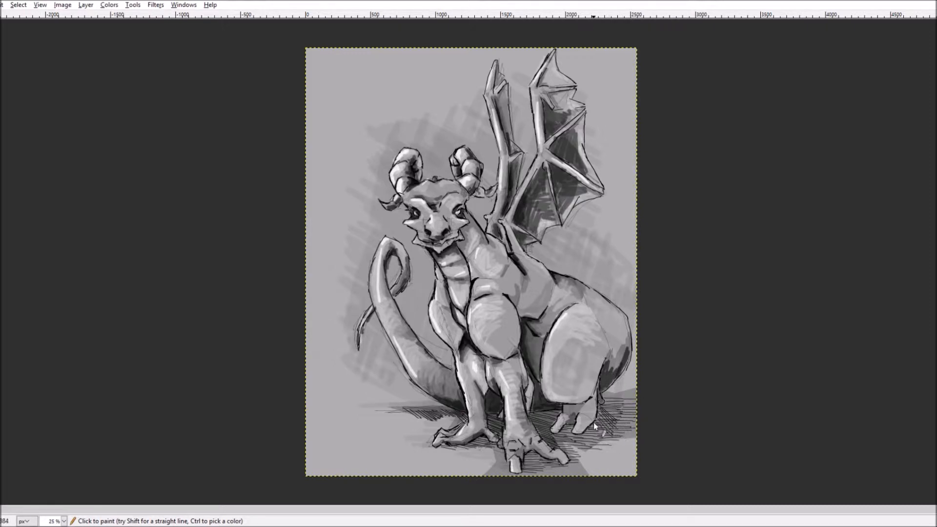
{"action": "left_click", "coordinate": [582, 424]}
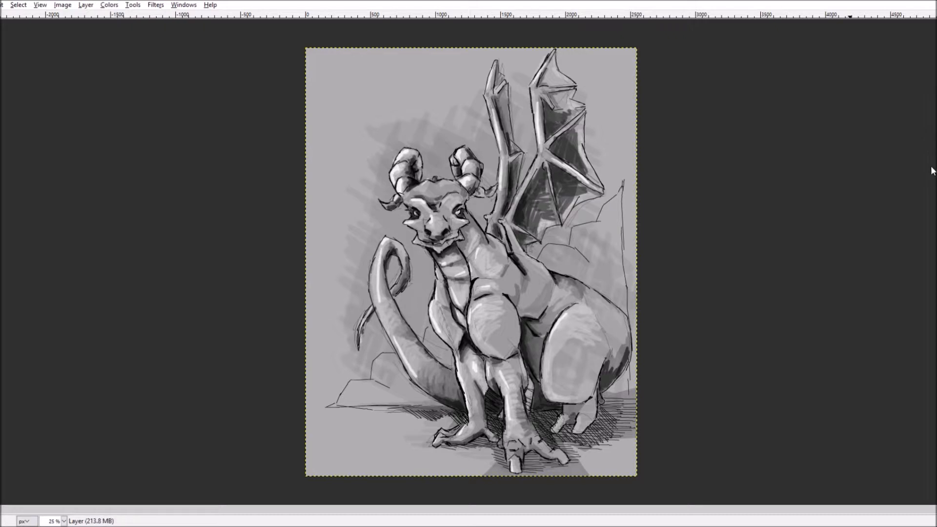
{"action": "left_click", "coordinate": [453, 408]}
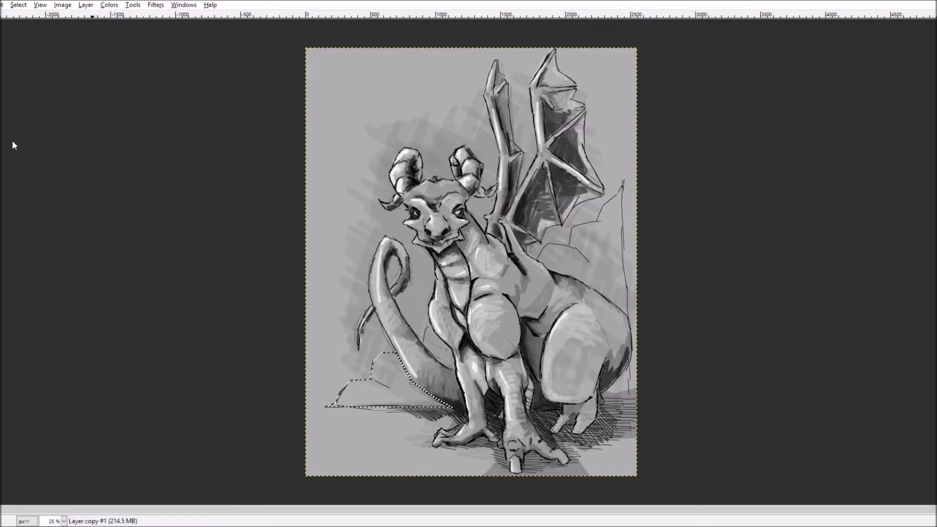
{"action": "mouse_move", "coordinate": [138, 151]}
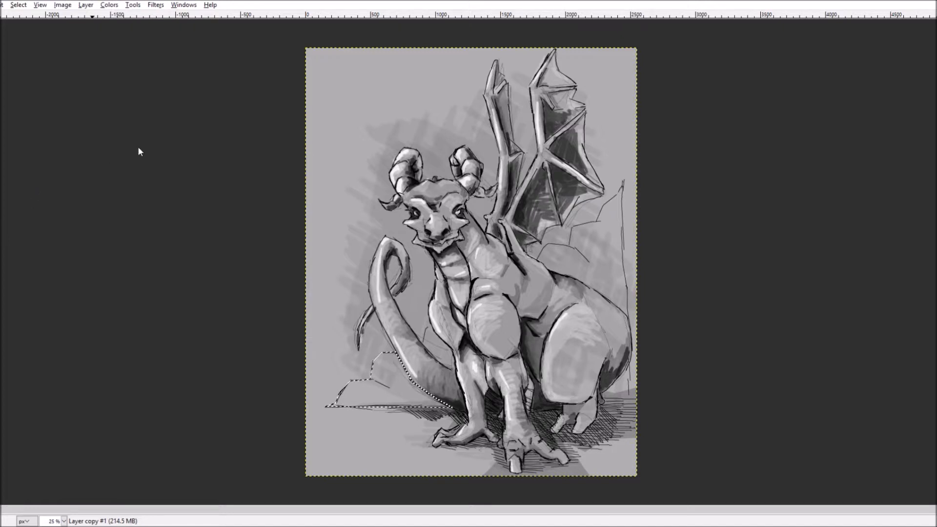
{"action": "mouse_move", "coordinate": [134, 182]}
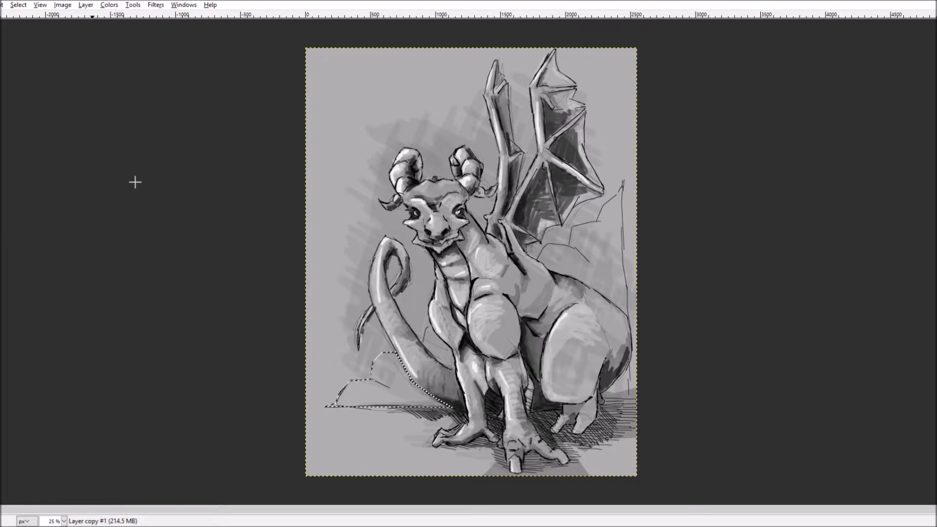
Step: Fill the selected rock outcrops with a flat pale pink
{"action": "left_click", "coordinate": [376, 388]}
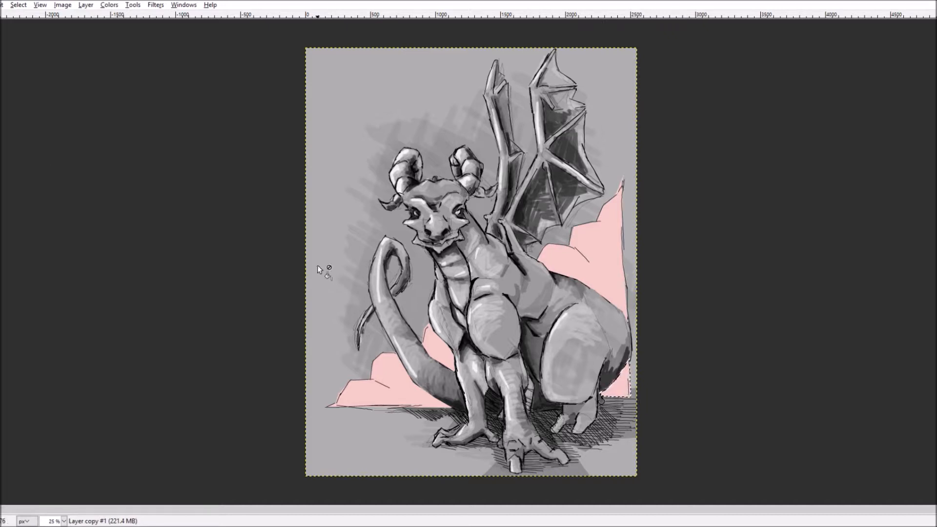
{"action": "mouse_move", "coordinate": [81, 147]}
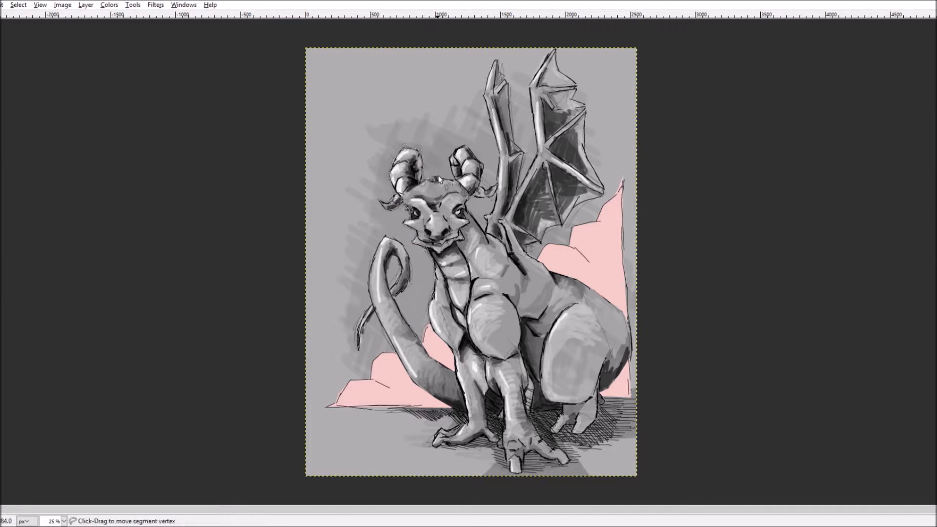
Step: Free-select the background around the dragon and commit the outline with Enter
{"action": "left_click", "coordinate": [490, 101]}
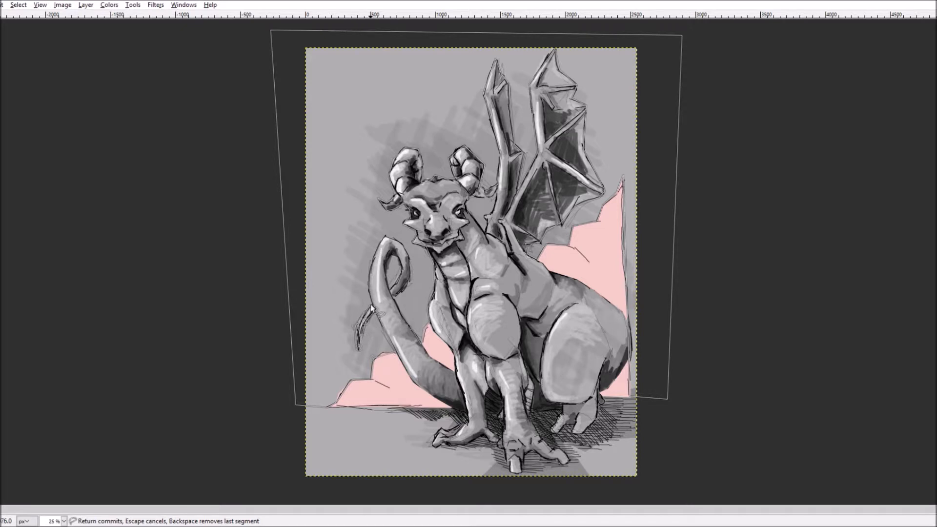
{"action": "key", "text": "Return"}
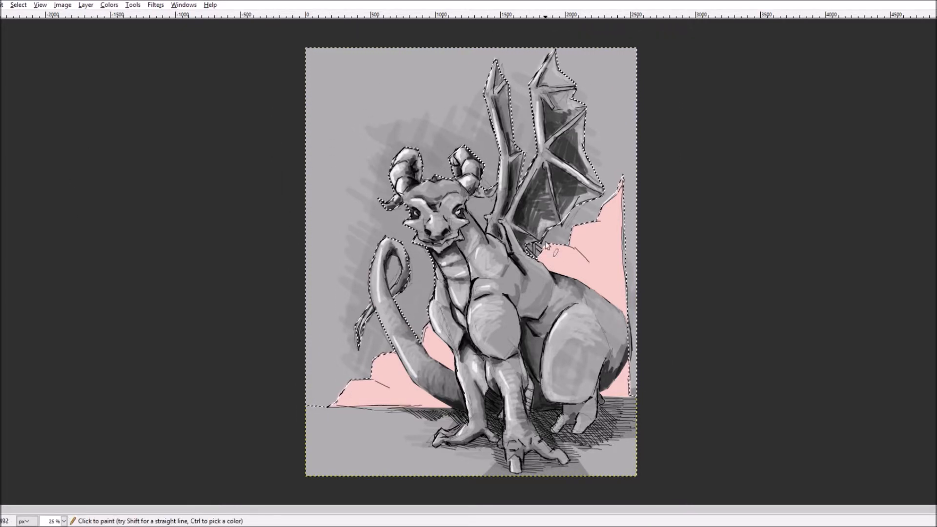
Step: Pencil black crisscross hatch lines behind the wings, above the head and near the horns
{"action": "left_click", "coordinate": [541, 245]}
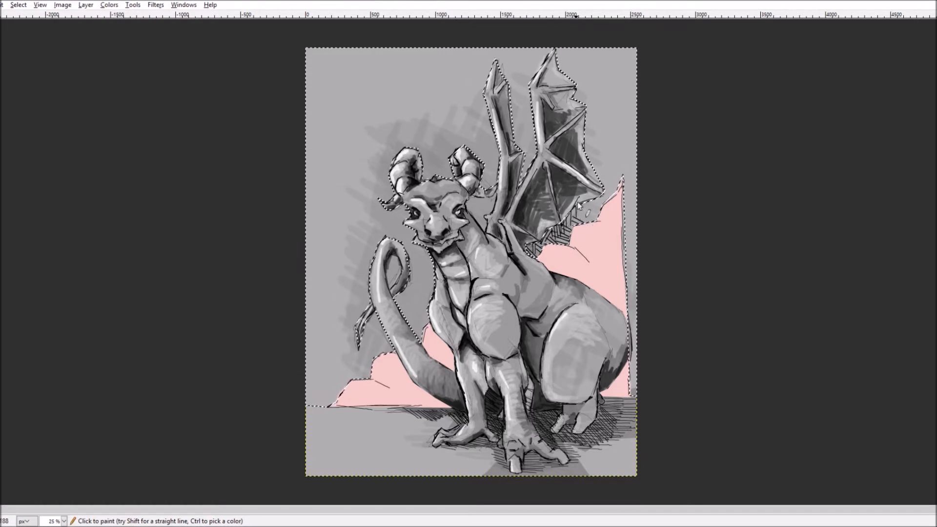
{"action": "left_click", "coordinate": [582, 215]}
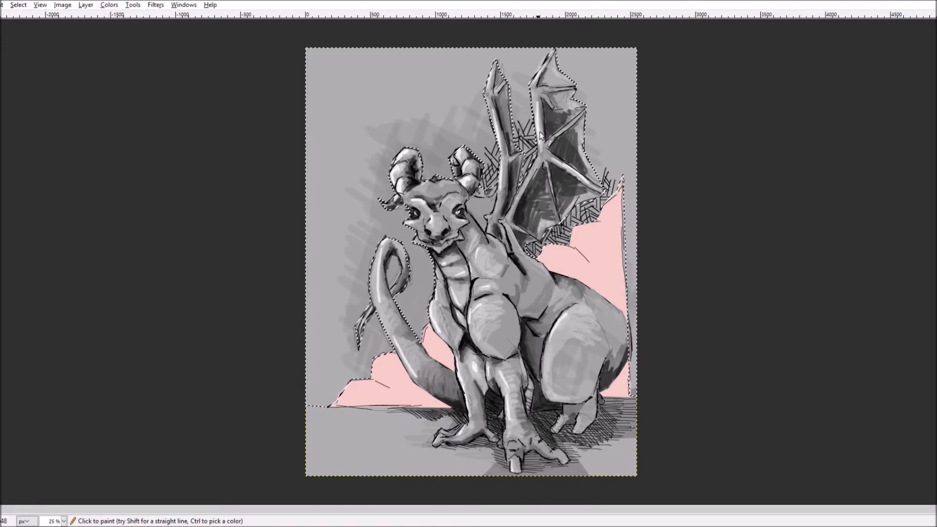
{"action": "left_click", "coordinate": [521, 116]}
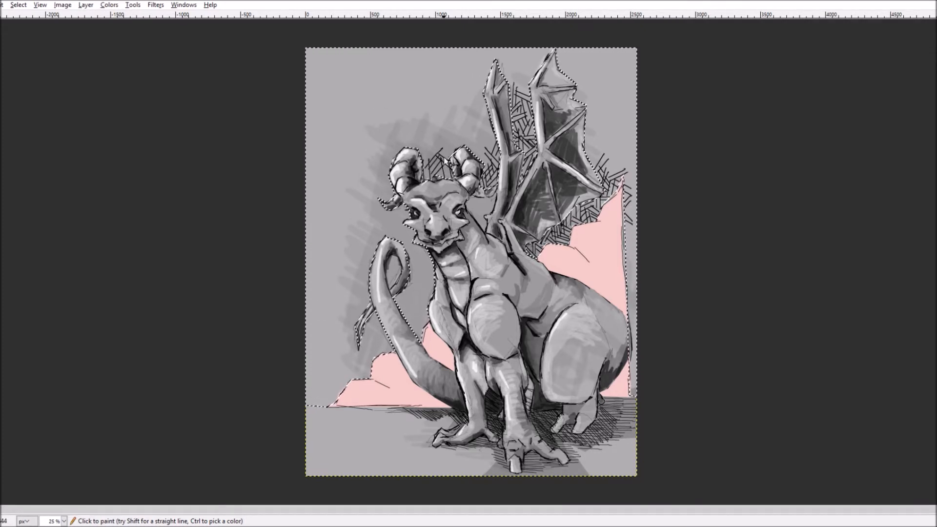
{"action": "left_click", "coordinate": [466, 137]}
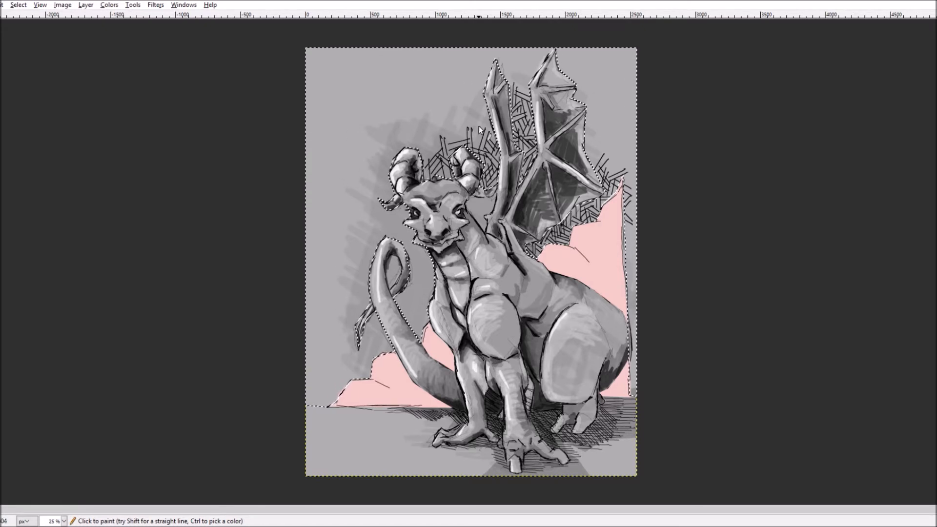
{"action": "left_click", "coordinate": [466, 128]}
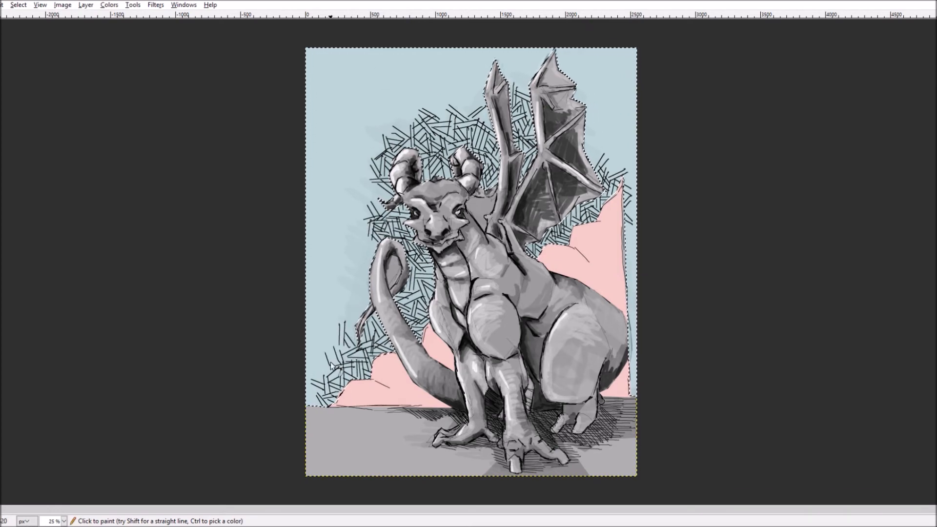
Step: Extend black hatch lines down the left side behind the tail toward the pink rocks
{"action": "left_click", "coordinate": [341, 341]}
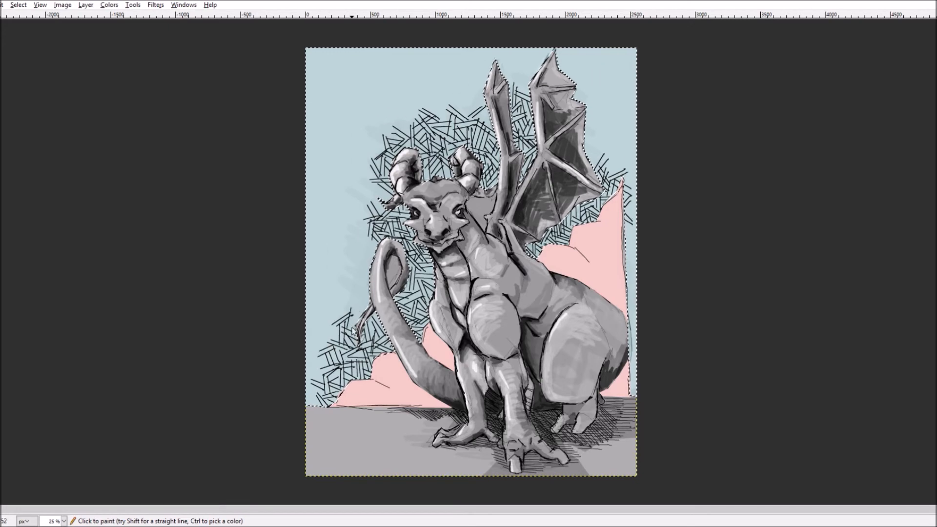
{"action": "left_click", "coordinate": [359, 298]}
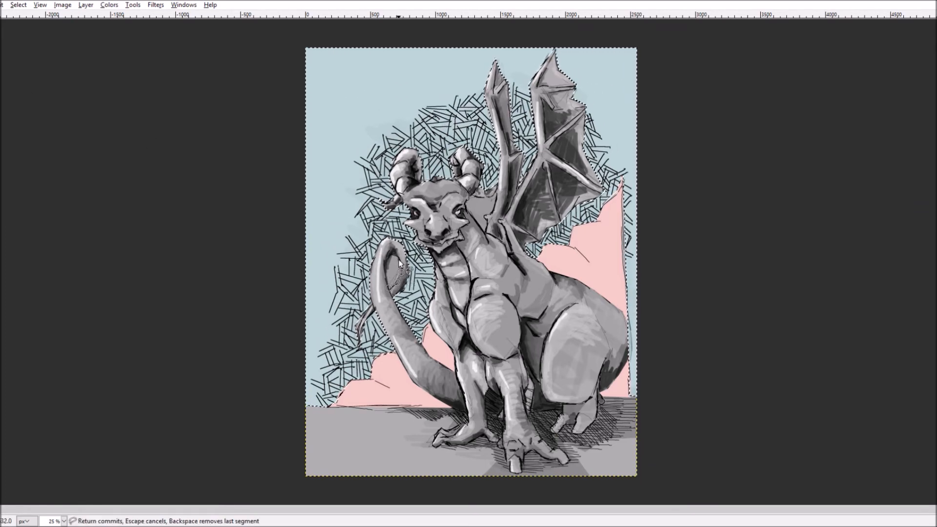
Step: Deselect everything and pencil small corrections on the tail lines and wing edge
{"action": "key", "text": "Return"}
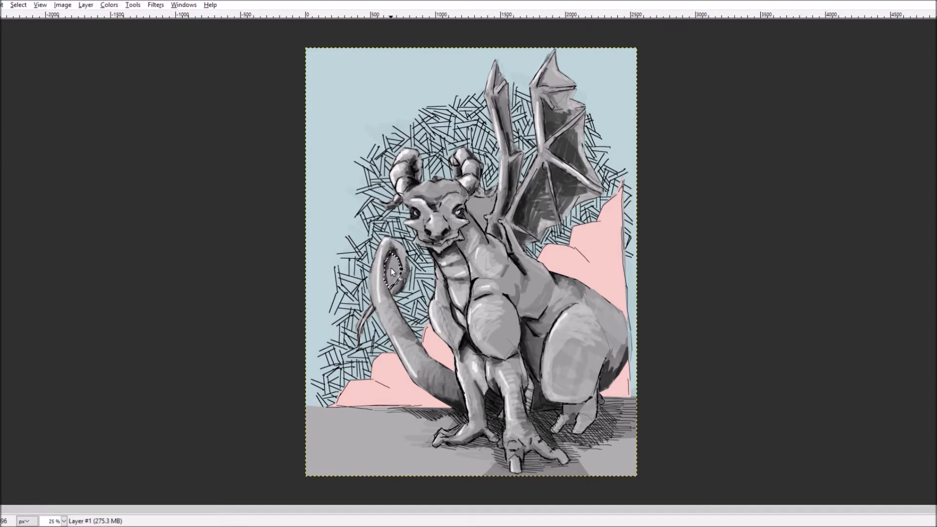
{"action": "left_click", "coordinate": [391, 272]}
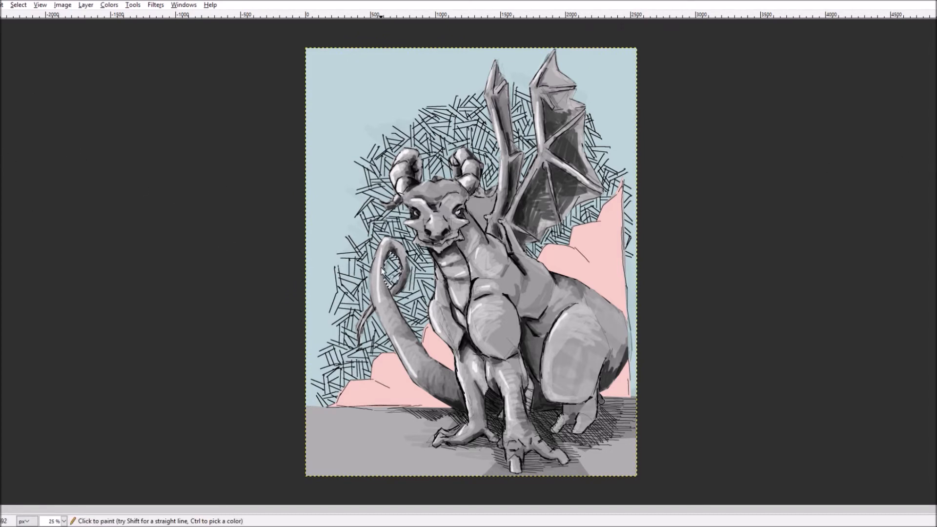
{"action": "mouse_move", "coordinate": [77, 151]}
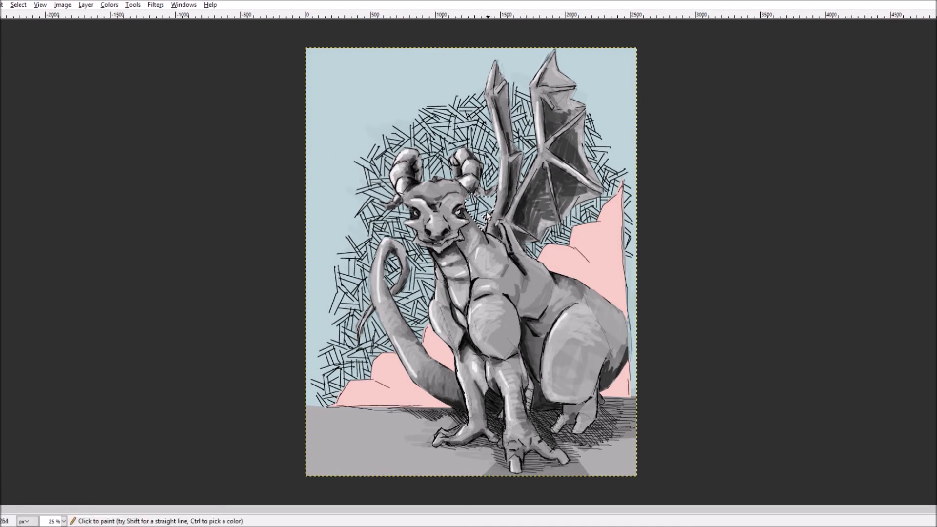
{"action": "left_click", "coordinate": [484, 215]}
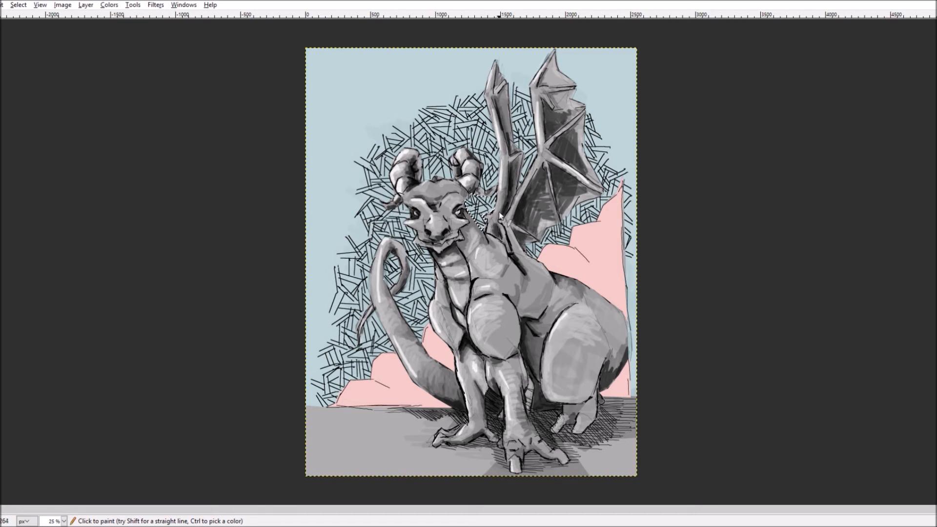
{"action": "mouse_move", "coordinate": [87, 116]}
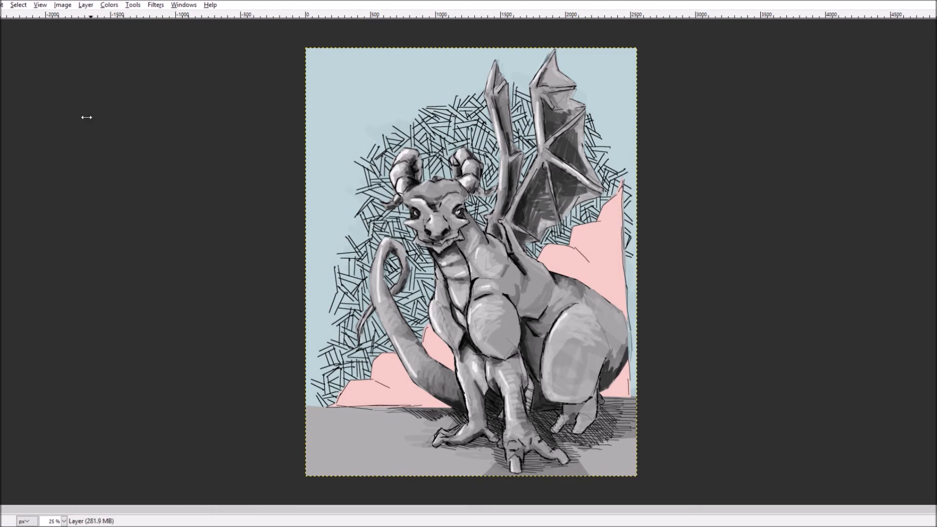